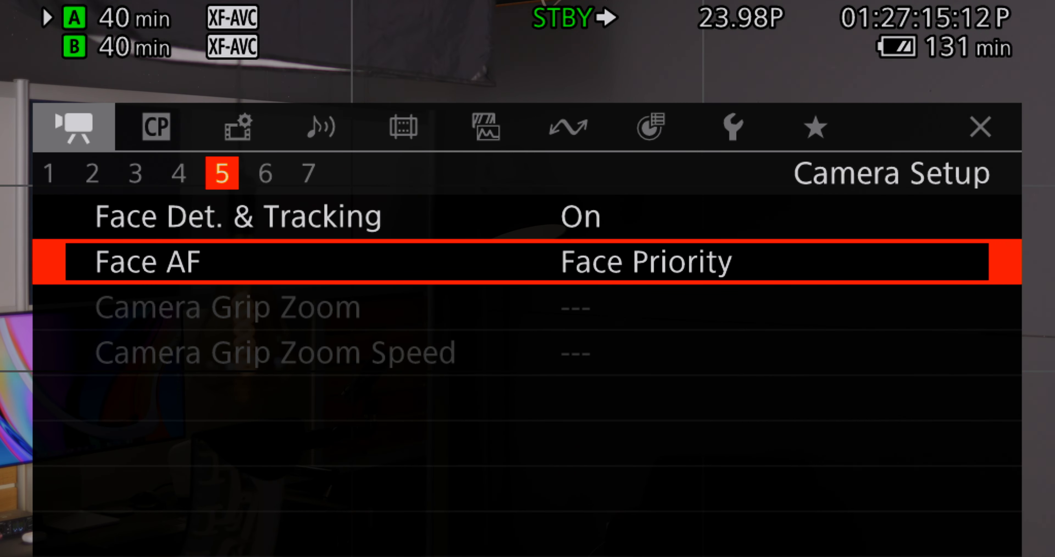
On Camera Setup page 5, change Face AF from Face Priority to Face Only
left_click(980, 127)
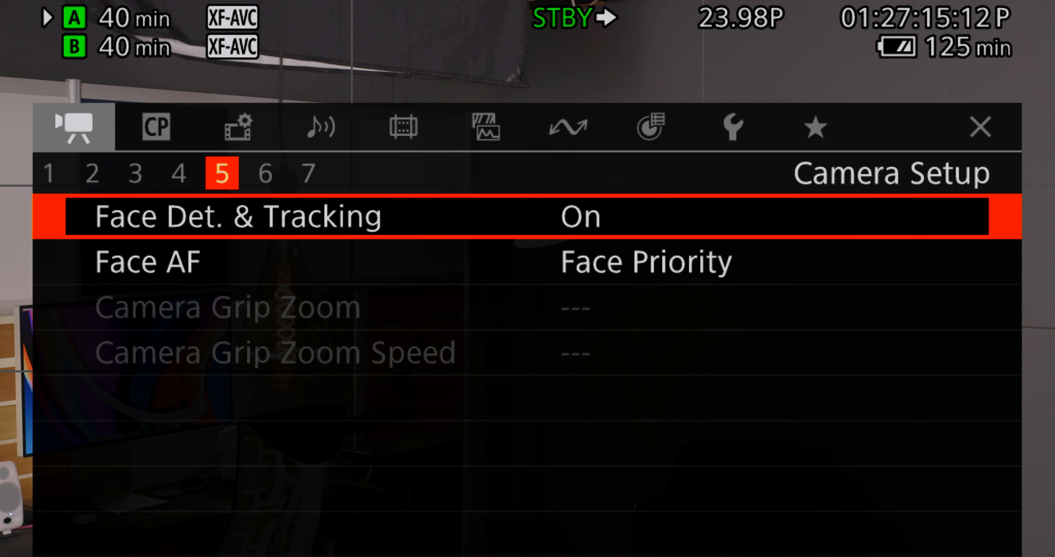
left_click(979, 127)
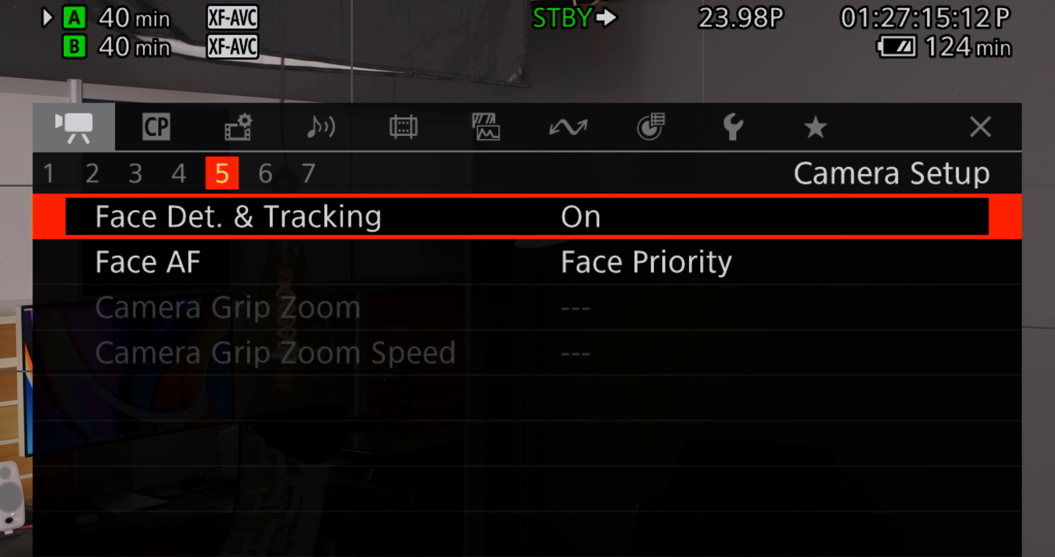
left_click(148, 261)
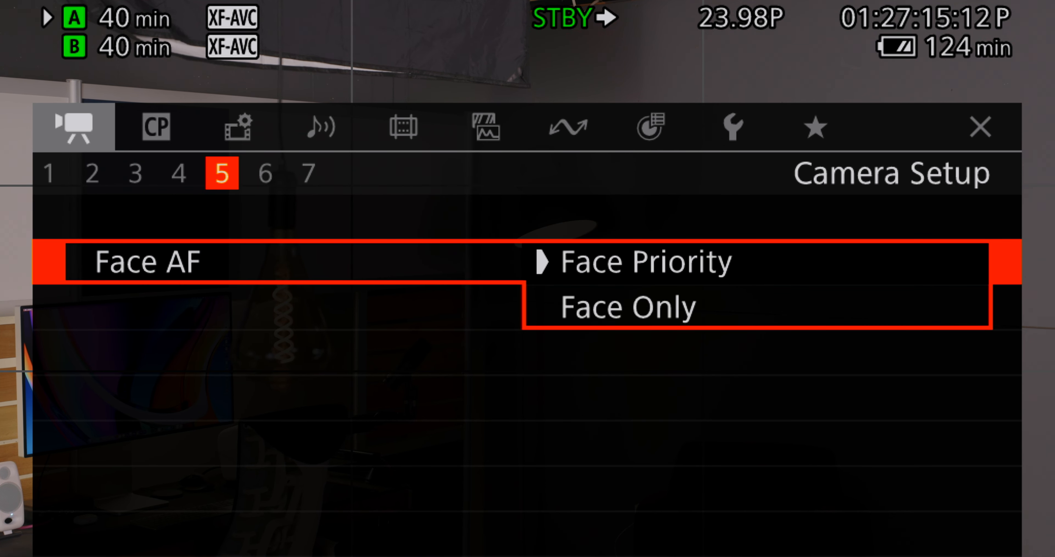
left_click(627, 305)
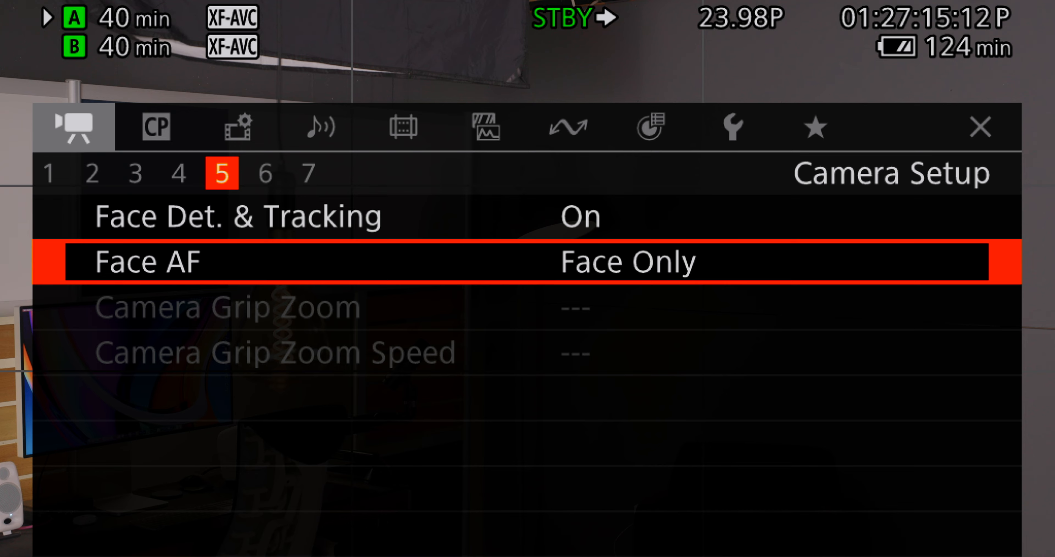
left_click(979, 128)
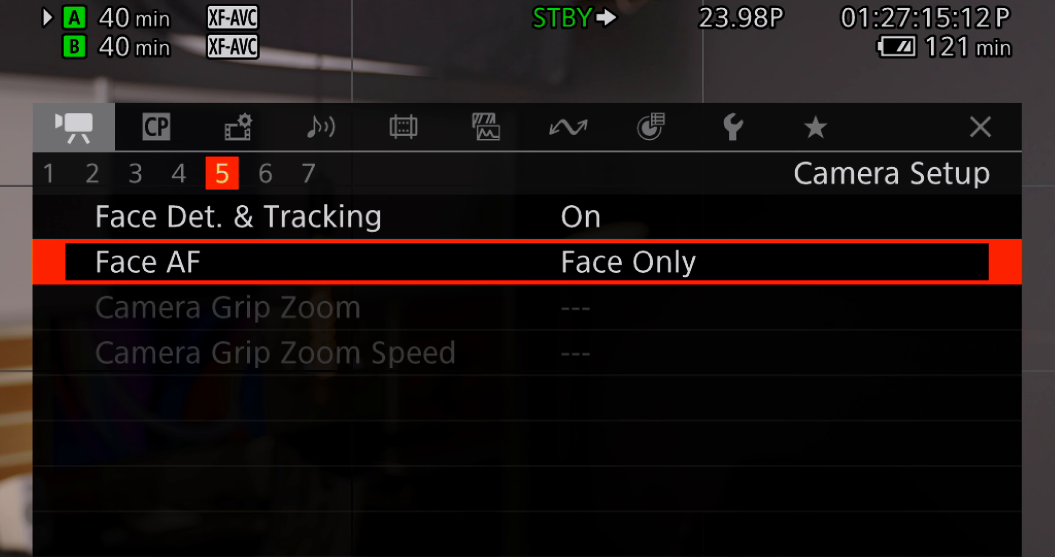
Change Face AF back to Face Priority, keeping Face Detection & Tracking On
left_click(979, 127)
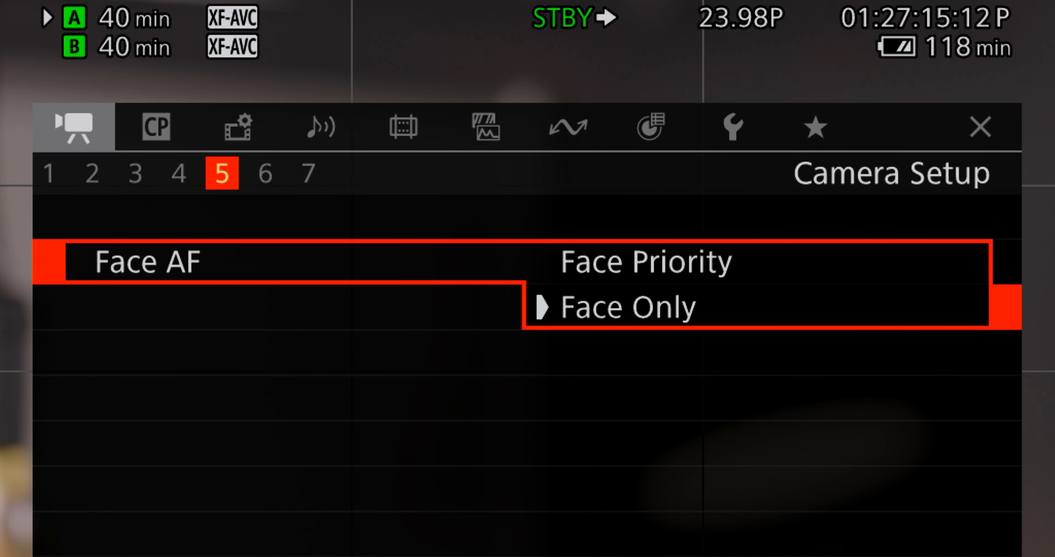
left_click(642, 261)
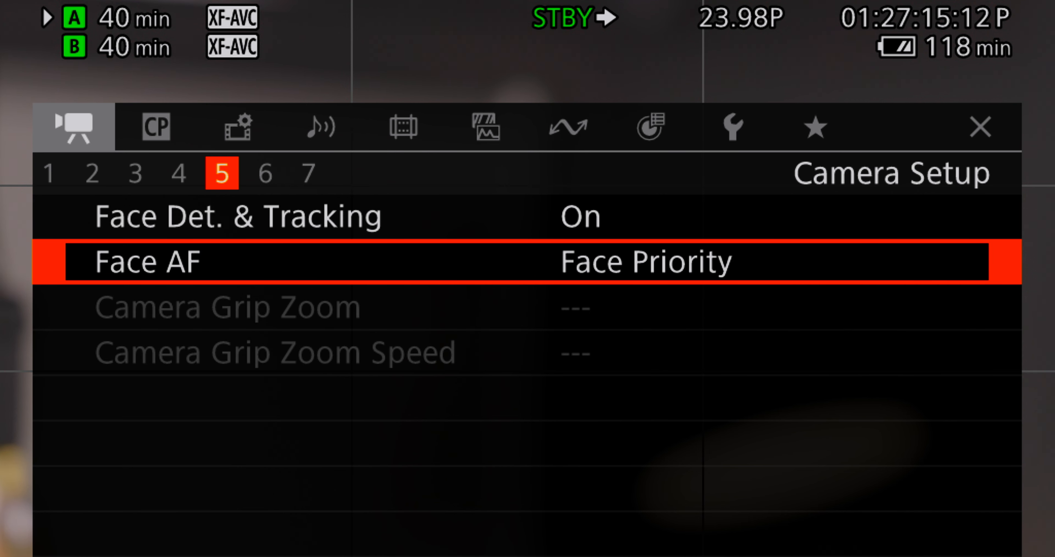